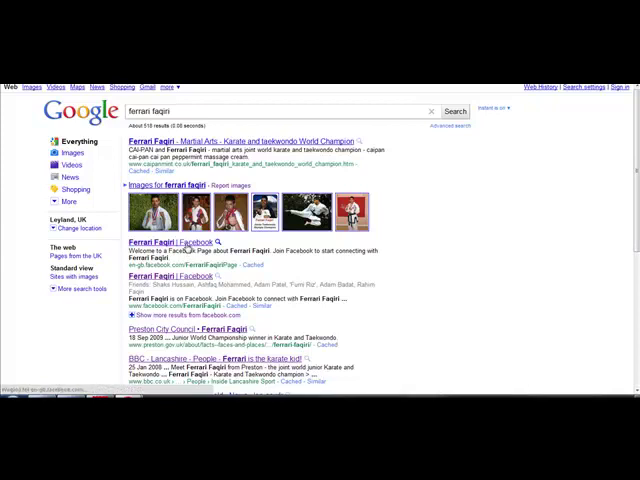
Step: Open the Ferrari Faqiri Facebook fan page result from the Google search results
{"action": "left_click", "coordinate": [152, 240]}
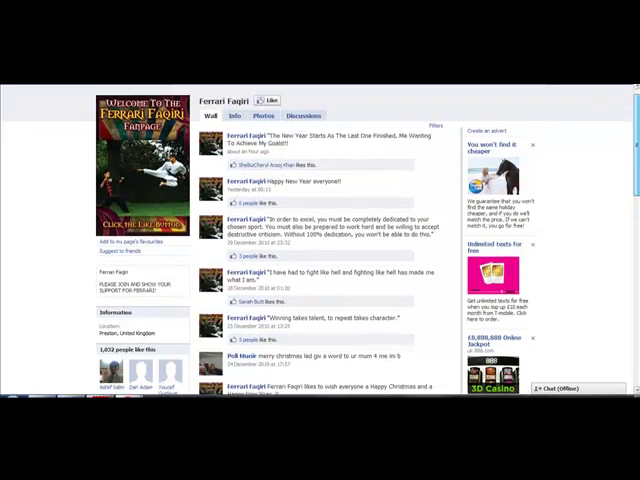
{"action": "mouse_move", "coordinate": [362, 120]}
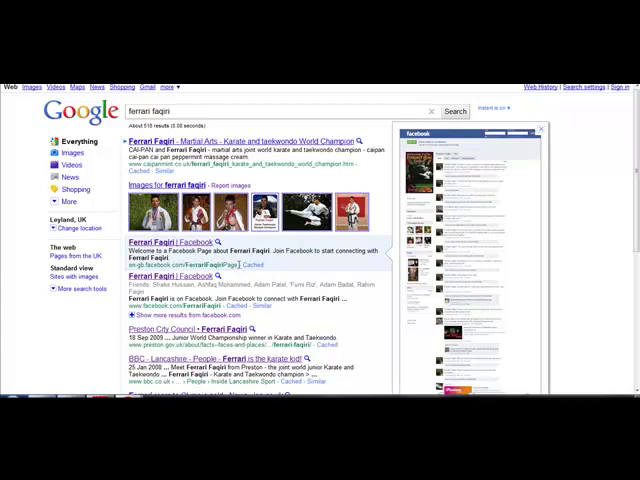
Step: Open Ferrari Faqiri's fan page fully in Facebook, showing its wall posts
{"action": "double_click", "coordinate": [204, 264]}
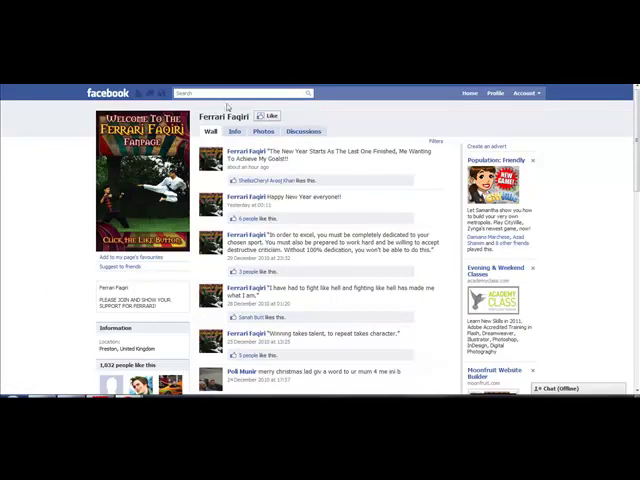
{"action": "mouse_move", "coordinate": [338, 118]}
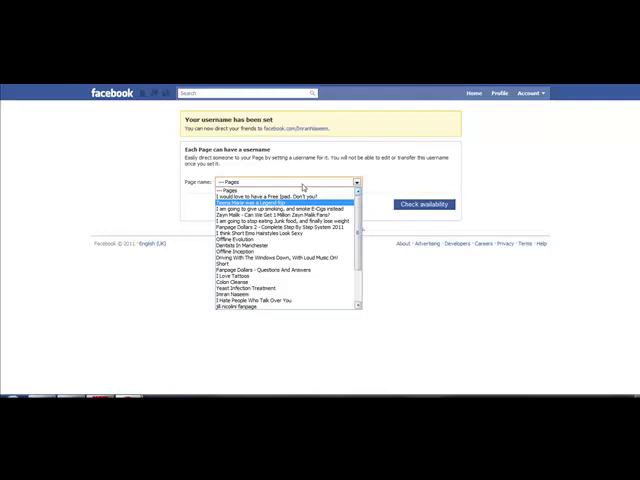
Step: Choose the Dentists in Manchester page and review its Edit Page settings and Marketing options
{"action": "left_click", "coordinate": [288, 182]}
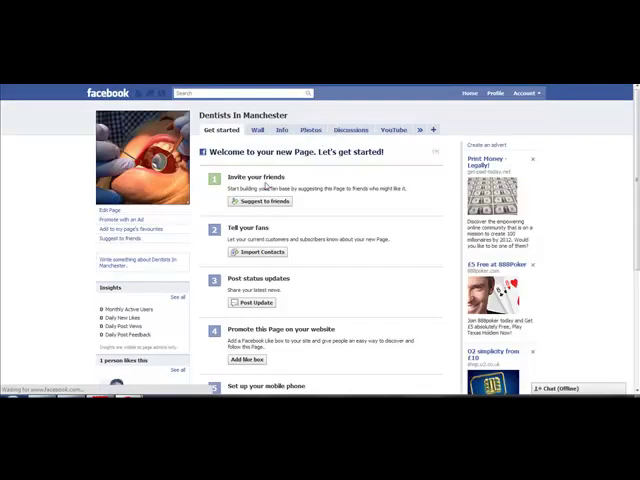
{"action": "left_click", "coordinate": [108, 204]}
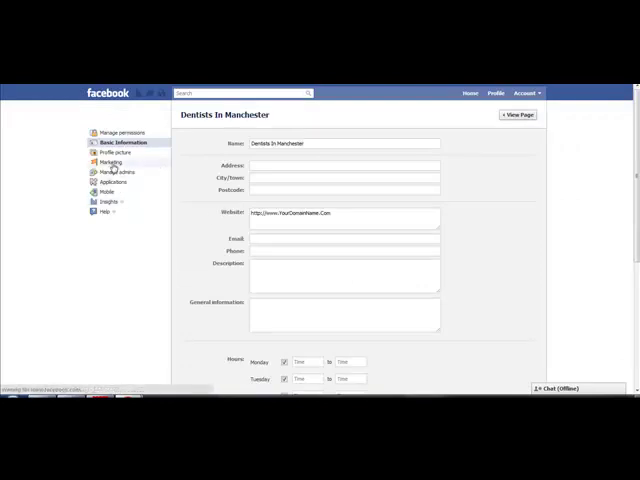
{"action": "left_click", "coordinate": [110, 162]}
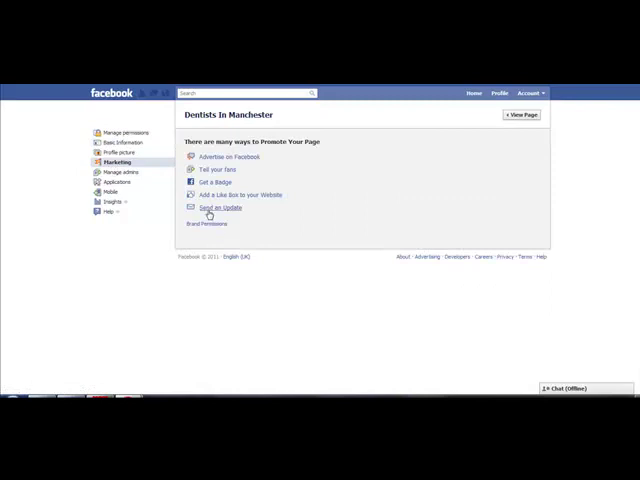
{"action": "mouse_move", "coordinate": [264, 224]}
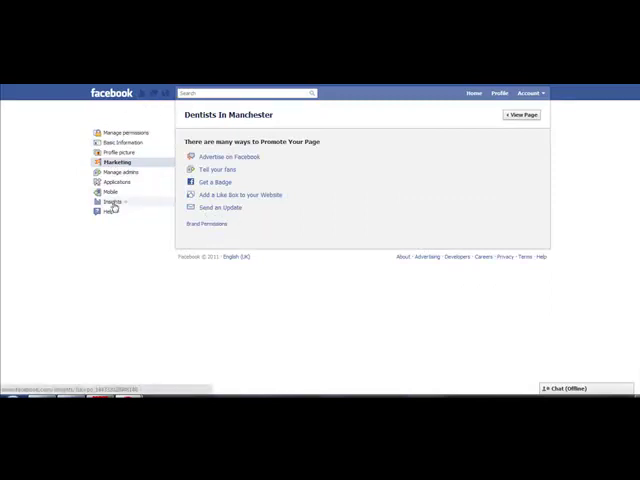
Step: View Insights statistics and switch them to the celebrity fan page
{"action": "left_click", "coordinate": [112, 202]}
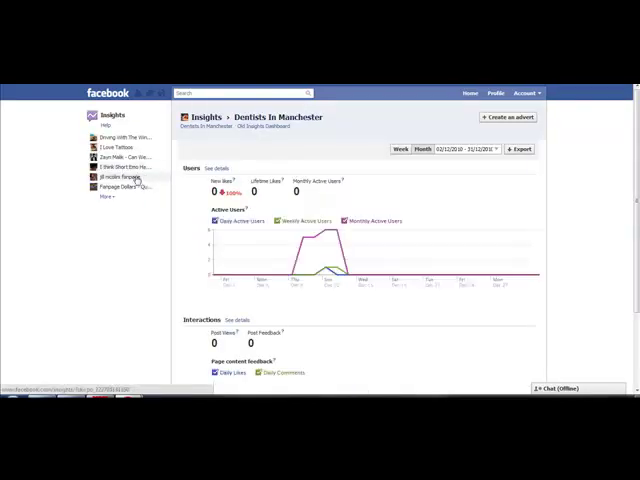
{"action": "left_click", "coordinate": [122, 176]}
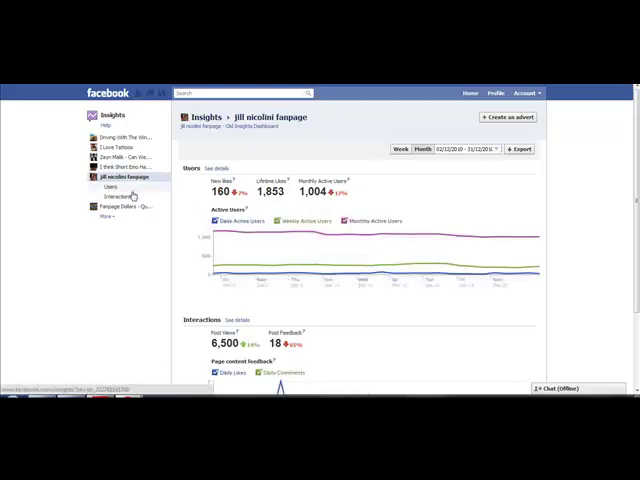
{"action": "mouse_move", "coordinate": [116, 188]}
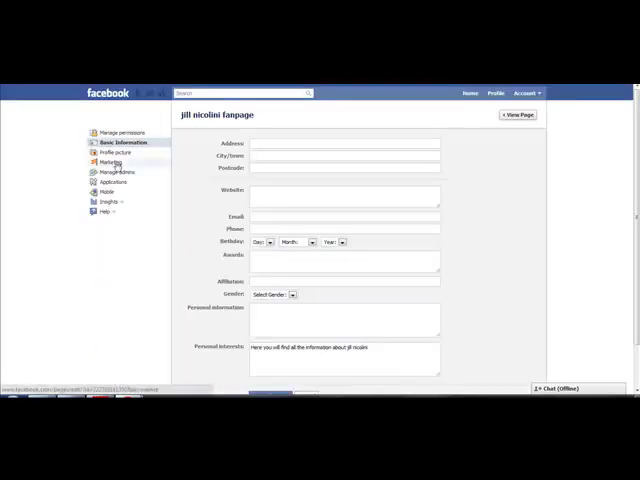
Step: View the fan page's Marketing options and open the username creation link separately
{"action": "left_click", "coordinate": [108, 162]}
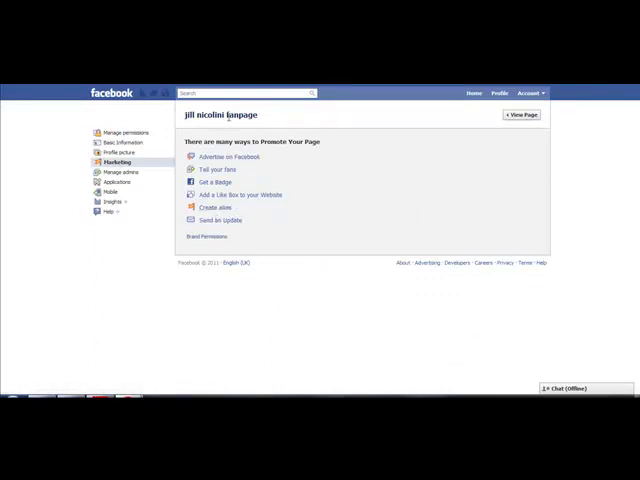
{"action": "right_click", "coordinate": [228, 114]}
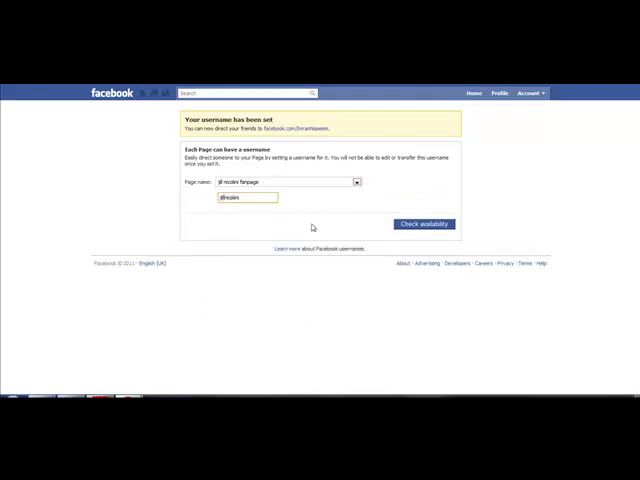
Step: Paste the keyword-rich username for the fan page and check its availability
{"action": "right_click", "coordinate": [244, 196]}
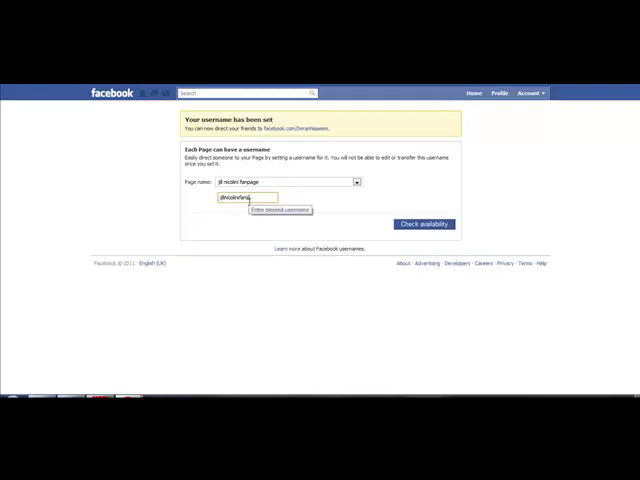
{"action": "left_click", "coordinate": [424, 224]}
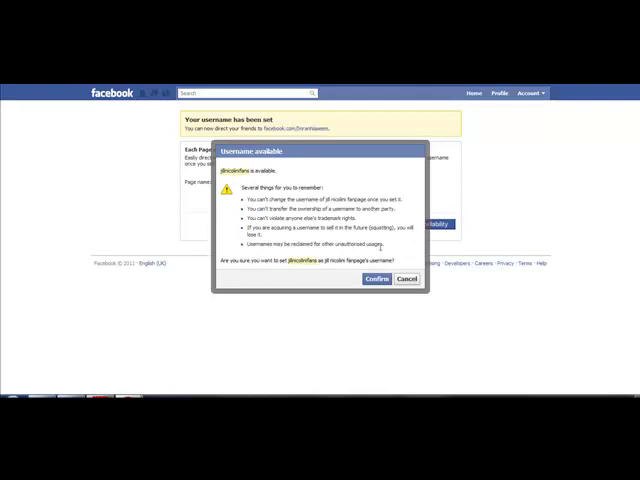
{"action": "mouse_move", "coordinate": [240, 272]}
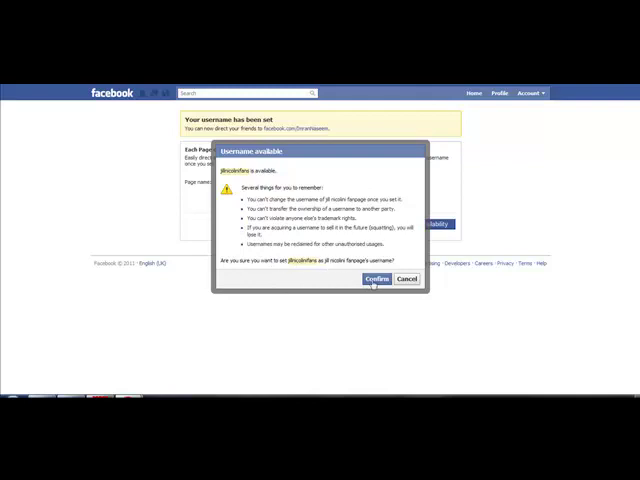
Step: Confirm the new username and visit the fan page at its new facebook.com address
{"action": "left_click", "coordinate": [376, 280]}
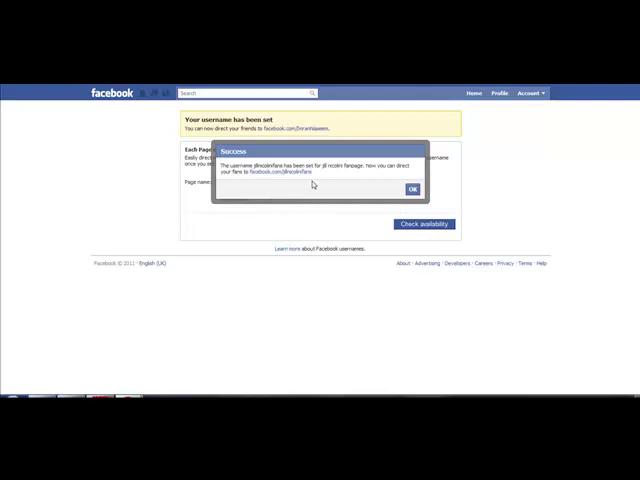
{"action": "mouse_move", "coordinate": [264, 178]}
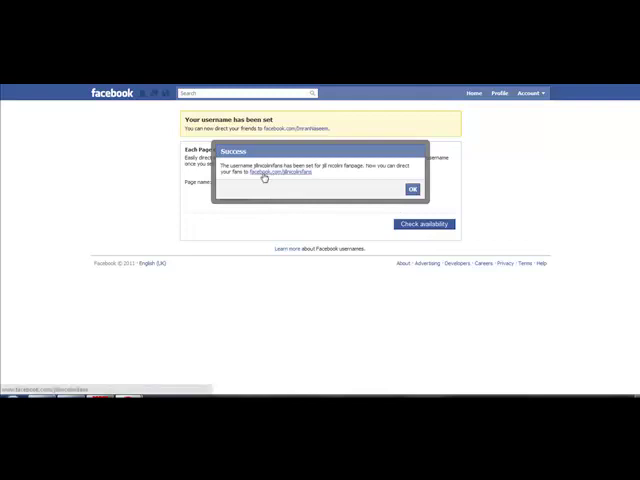
{"action": "mouse_move", "coordinate": [308, 176]}
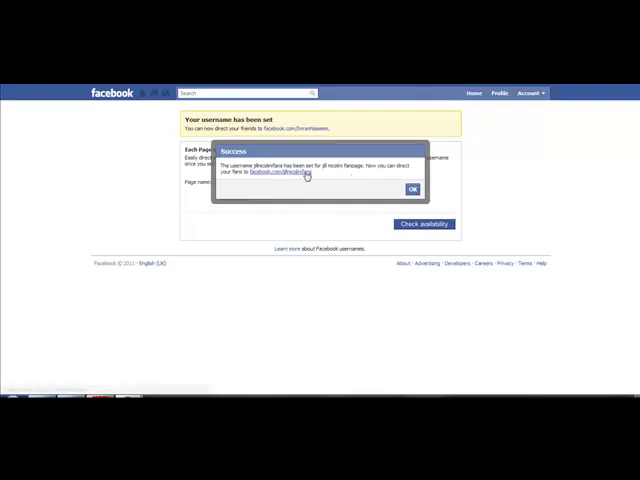
{"action": "left_click", "coordinate": [412, 188]}
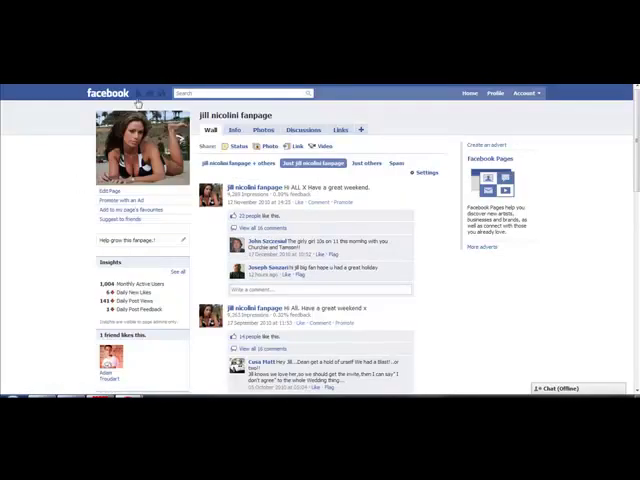
{"action": "mouse_move", "coordinate": [66, 270]}
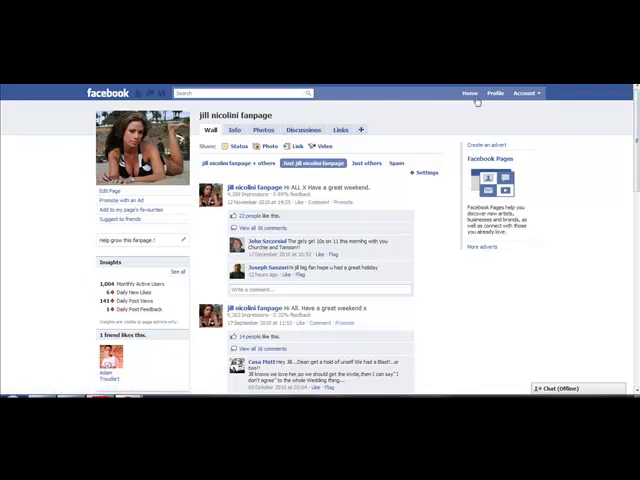
Step: Browse the fan page wall and show its Info section with basic information and page address
{"action": "scroll", "scroll_direction": "down", "scroll_amount": 3}
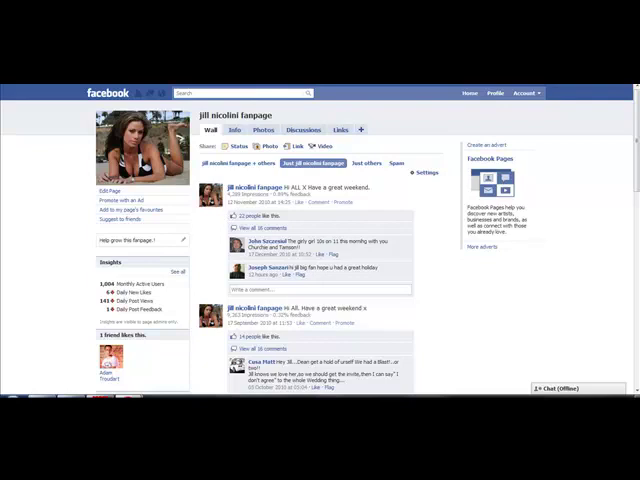
{"action": "mouse_move", "coordinate": [342, 116]}
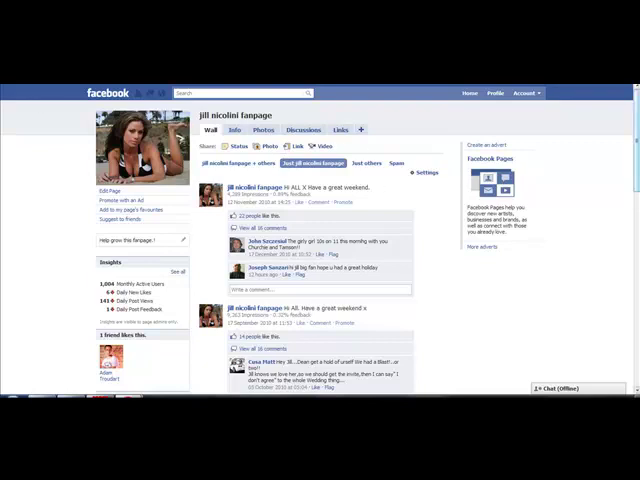
{"action": "left_click", "coordinate": [234, 128]}
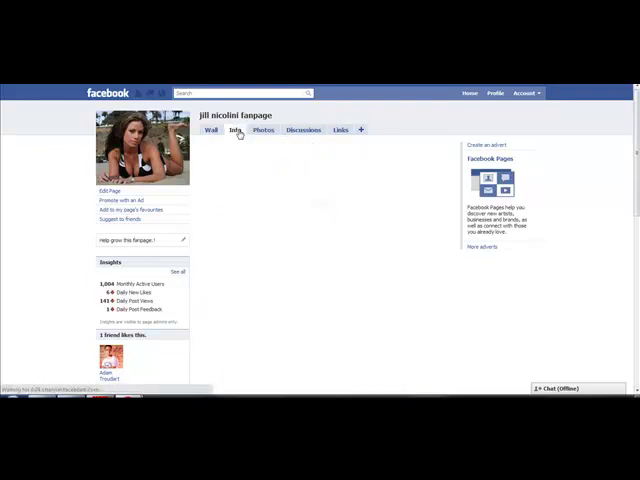
{"action": "left_click", "coordinate": [236, 128]}
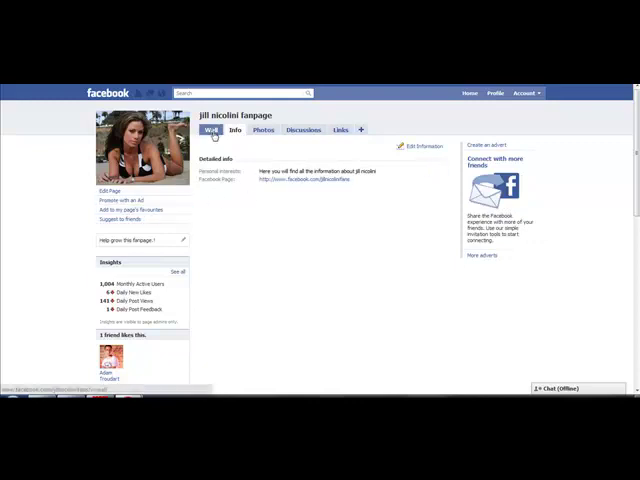
Step: Switch to Ferrari Faqiri's fan page and show its Info section with location and contact details
{"action": "left_click", "coordinate": [210, 130]}
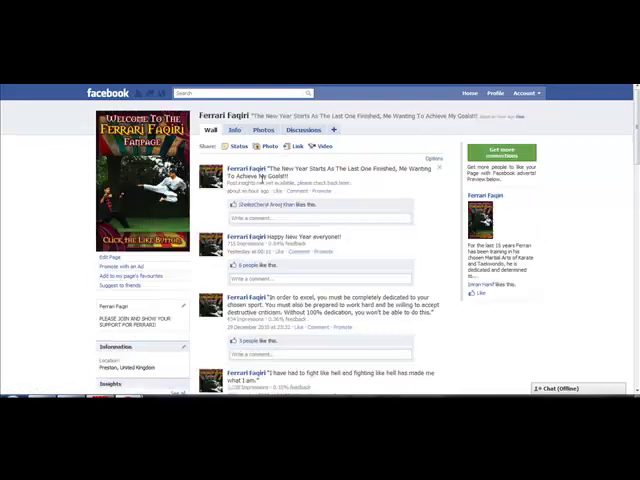
{"action": "scroll", "scroll_direction": "down", "scroll_amount": 3}
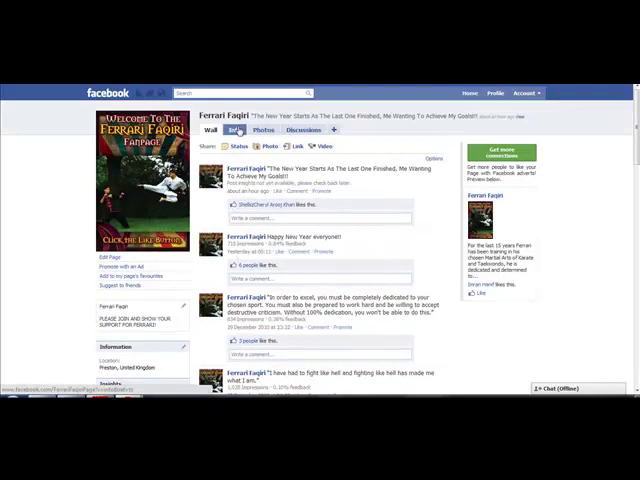
{"action": "left_click", "coordinate": [232, 130]}
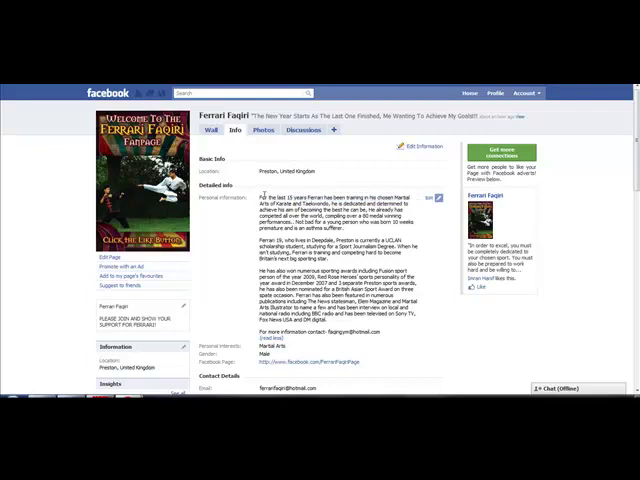
{"action": "left_click", "coordinate": [334, 132]}
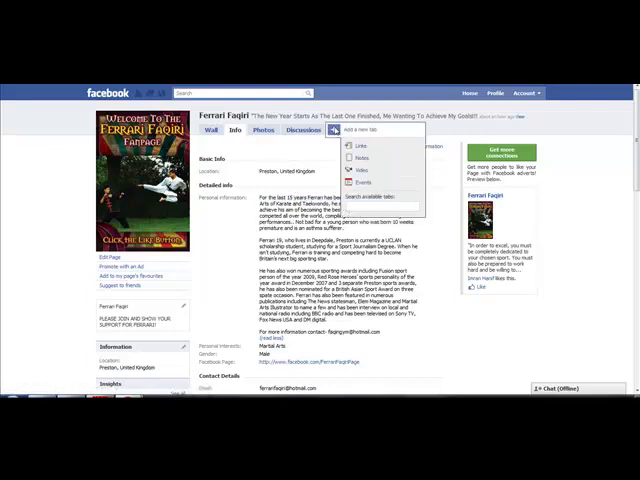
{"action": "mouse_move", "coordinate": [362, 148]}
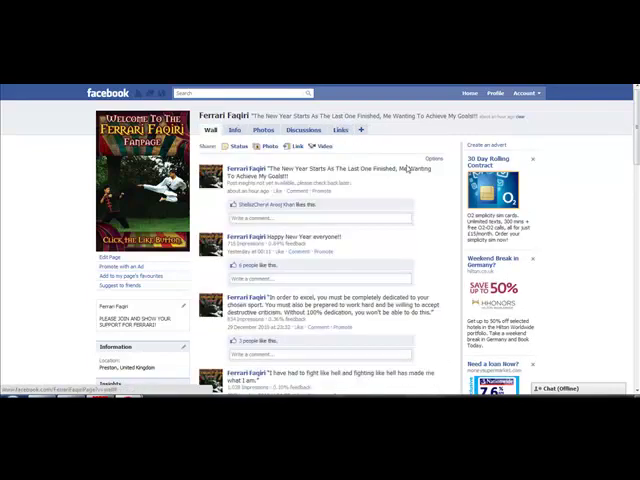
{"action": "left_click", "coordinate": [364, 132]}
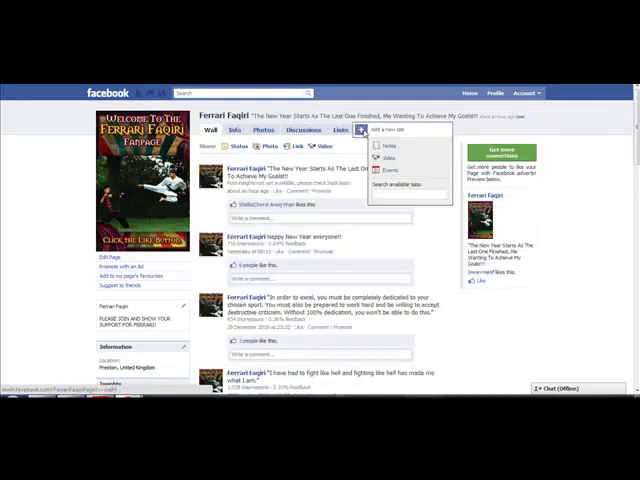
{"action": "mouse_move", "coordinate": [396, 146]}
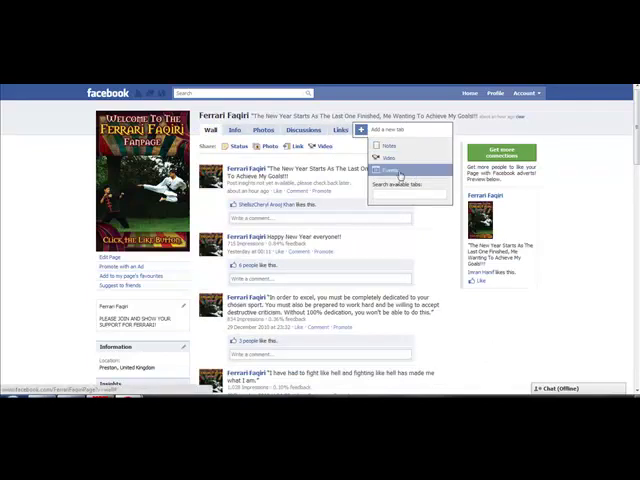
{"action": "left_click", "coordinate": [234, 132]}
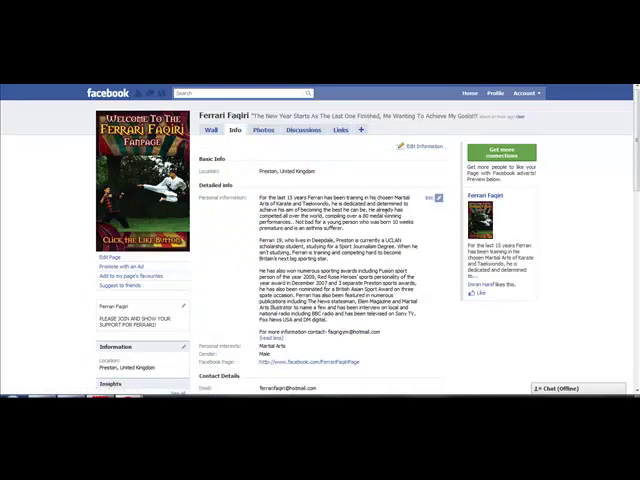
{"action": "scroll", "scroll_direction": "down", "scroll_amount": 3}
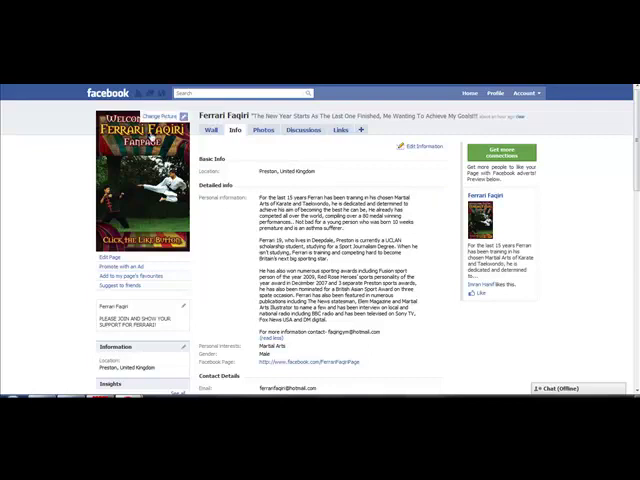
Step: Find the Zayn Malik fan page by searching 'zay' and browse its wall posts
{"action": "type", "text": "zay"}
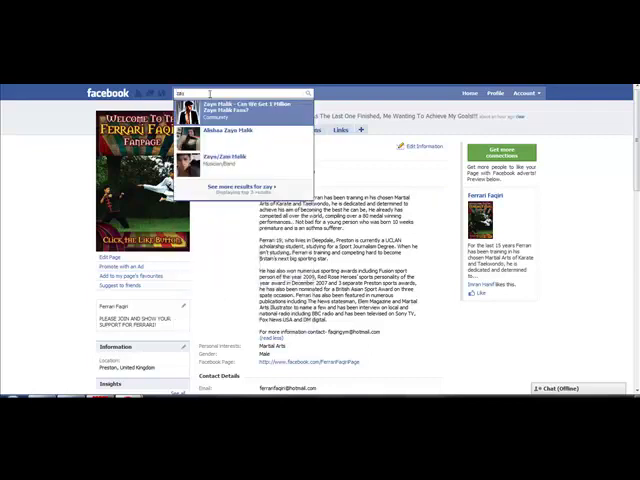
{"action": "left_click", "coordinate": [248, 106]}
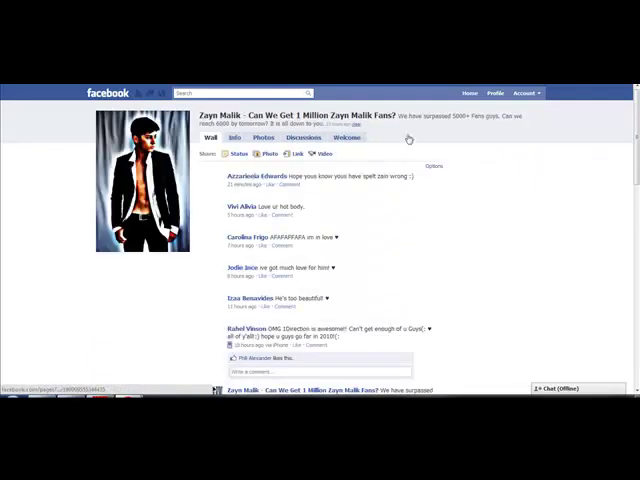
{"action": "scroll", "scroll_direction": "down", "scroll_amount": 3}
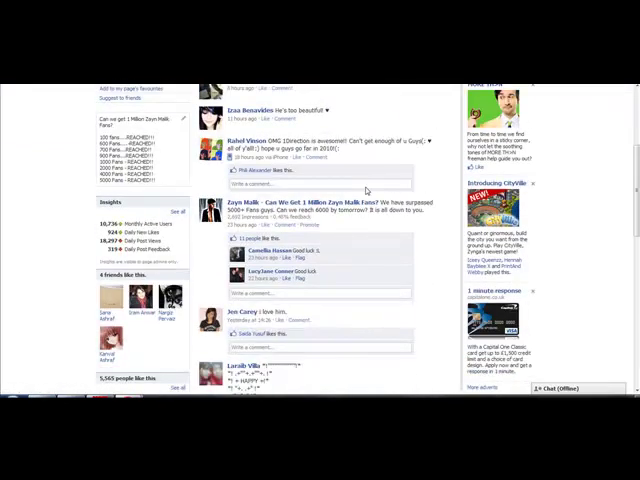
{"action": "scroll", "scroll_direction": "up", "scroll_amount": 3}
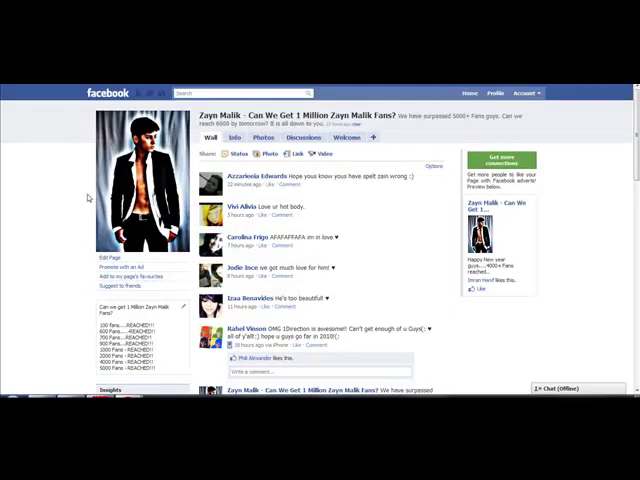
{"action": "mouse_move", "coordinate": [140, 190]}
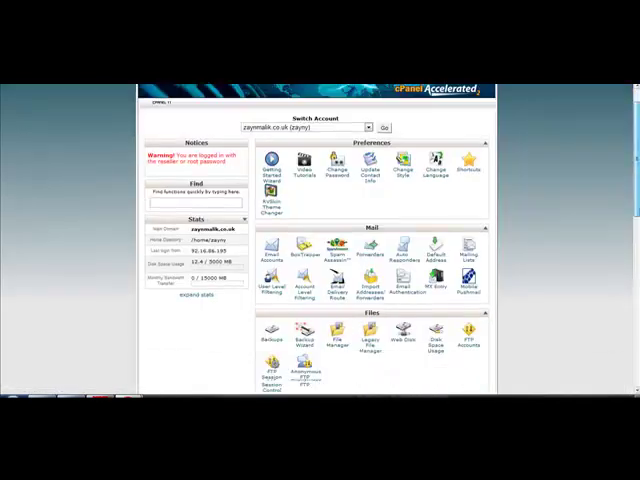
{"action": "scroll", "scroll_direction": "down", "scroll_amount": 3}
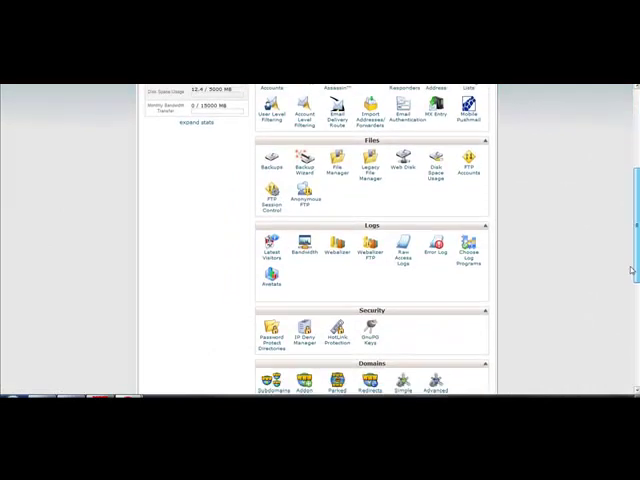
{"action": "scroll", "scroll_direction": "down", "scroll_amount": 3}
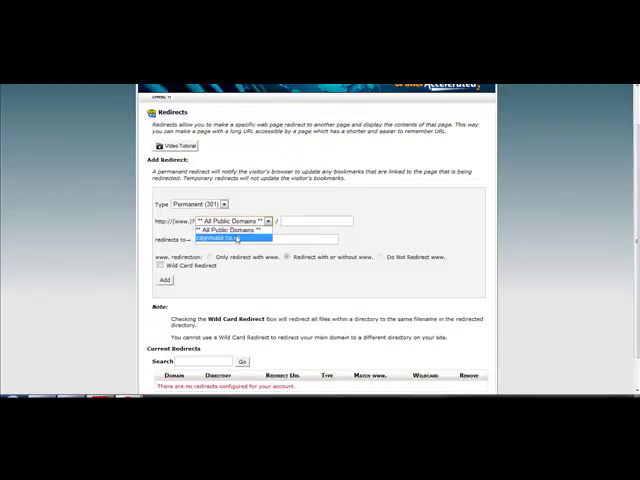
{"action": "left_click", "coordinate": [230, 238]}
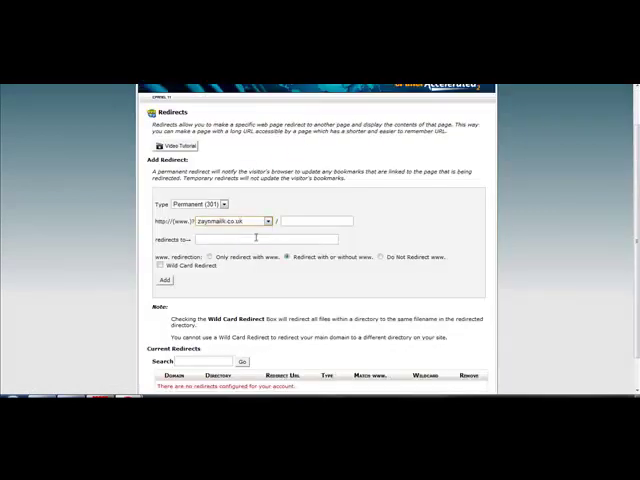
{"action": "left_click", "coordinate": [268, 220]}
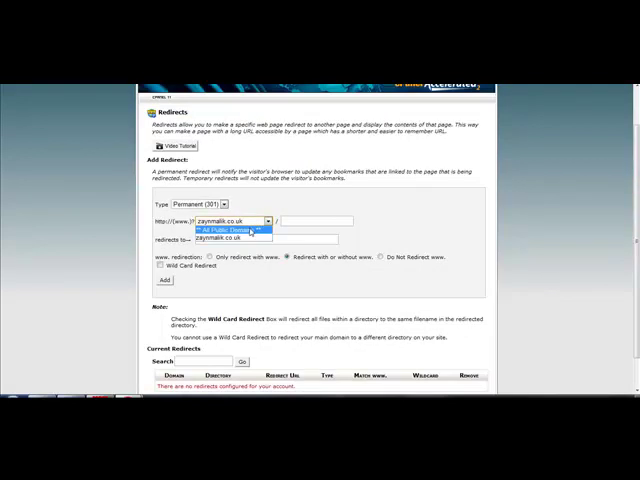
{"action": "left_click", "coordinate": [234, 238]}
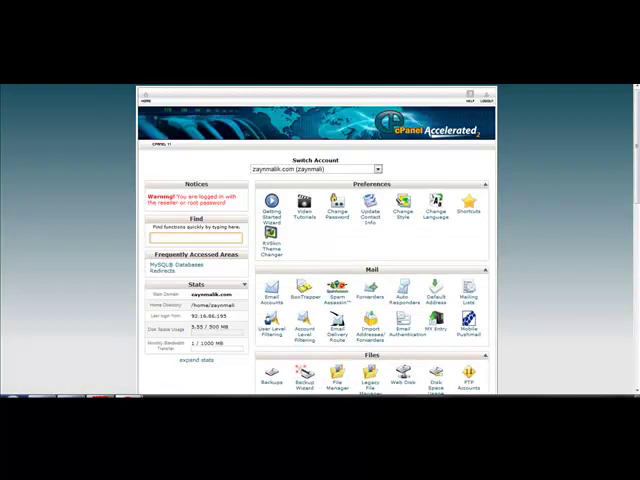
Step: Scroll the Redirects tool to review the domain's permanent redirect in Current Redirects
{"action": "scroll", "scroll_direction": "down", "scroll_amount": 3}
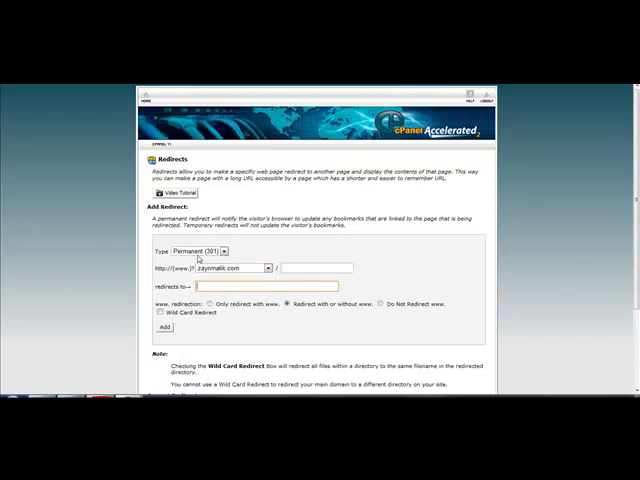
{"action": "scroll", "scroll_direction": "down", "scroll_amount": 3}
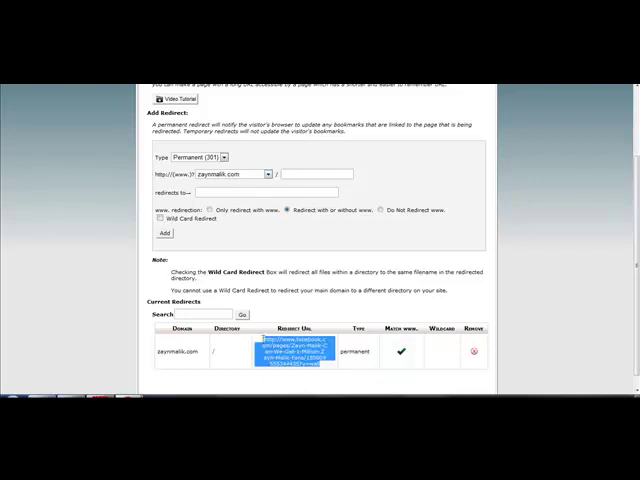
{"action": "scroll", "scroll_direction": "up", "scroll_amount": 3}
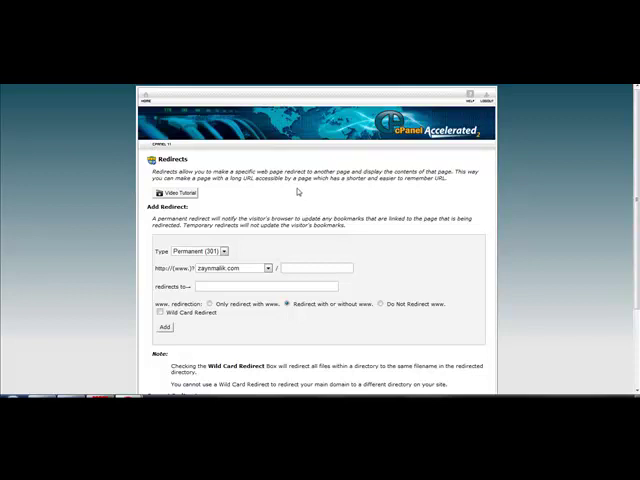
{"action": "mouse_move", "coordinate": [288, 190]}
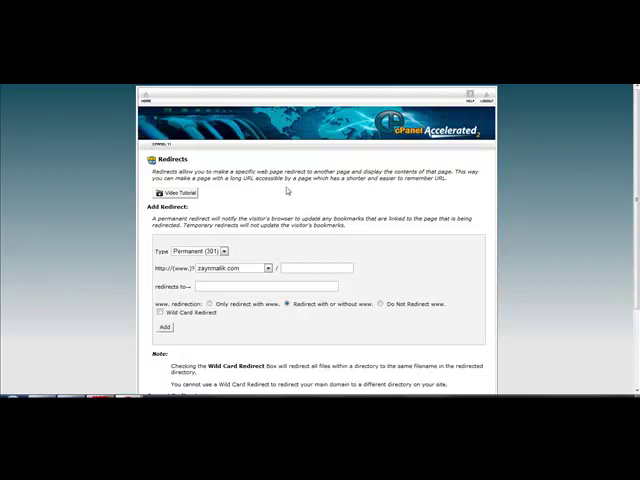